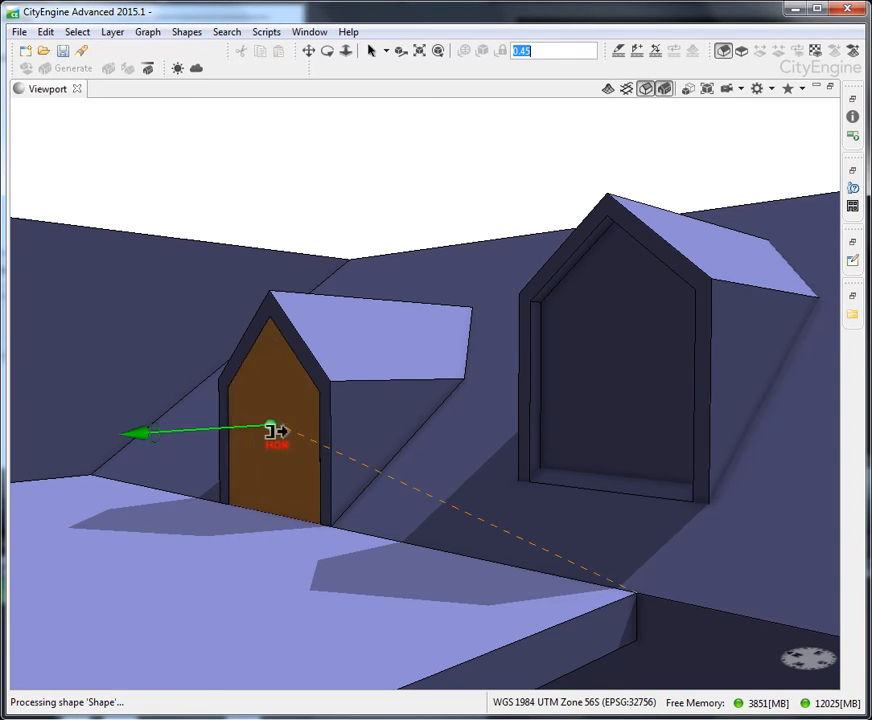
Pull the dormer's front face outward so it extrudes from the roof as a gabled box.
{"action": "left_click_drag", "start_coordinate": [270, 430], "coordinate": [180, 430]}
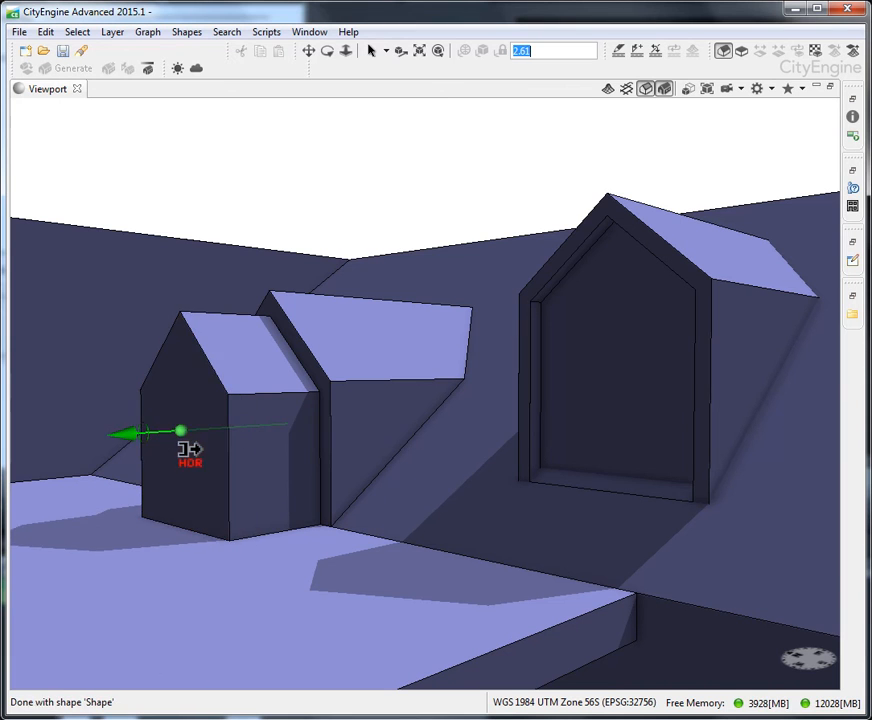
{"action": "left_click_drag", "start_coordinate": [180, 432], "coordinate": [284, 424]}
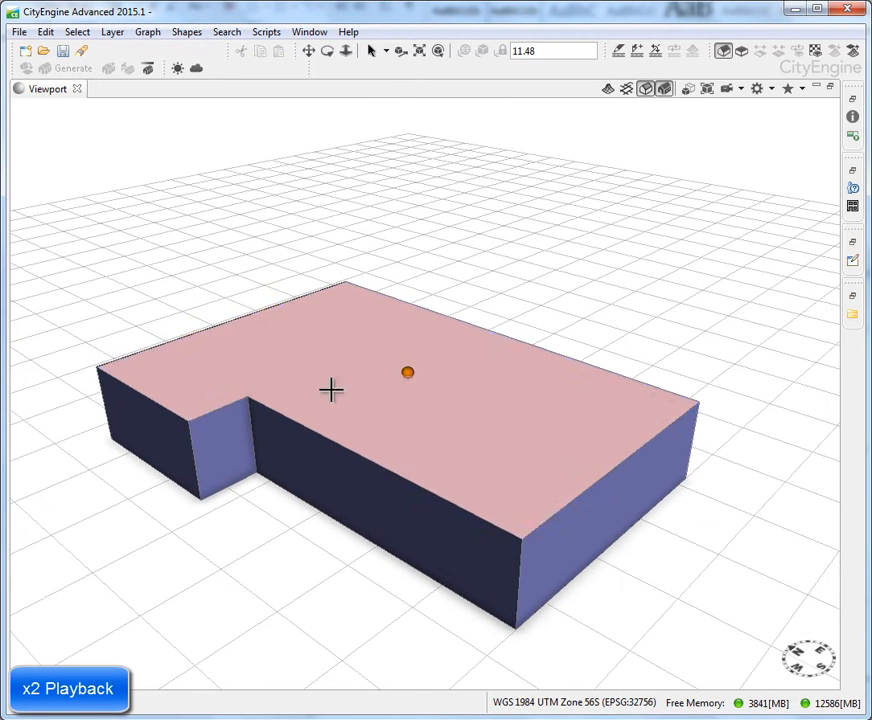
Select the top face of the L-shaped block for roof shaping.
{"action": "left_click", "coordinate": [408, 374]}
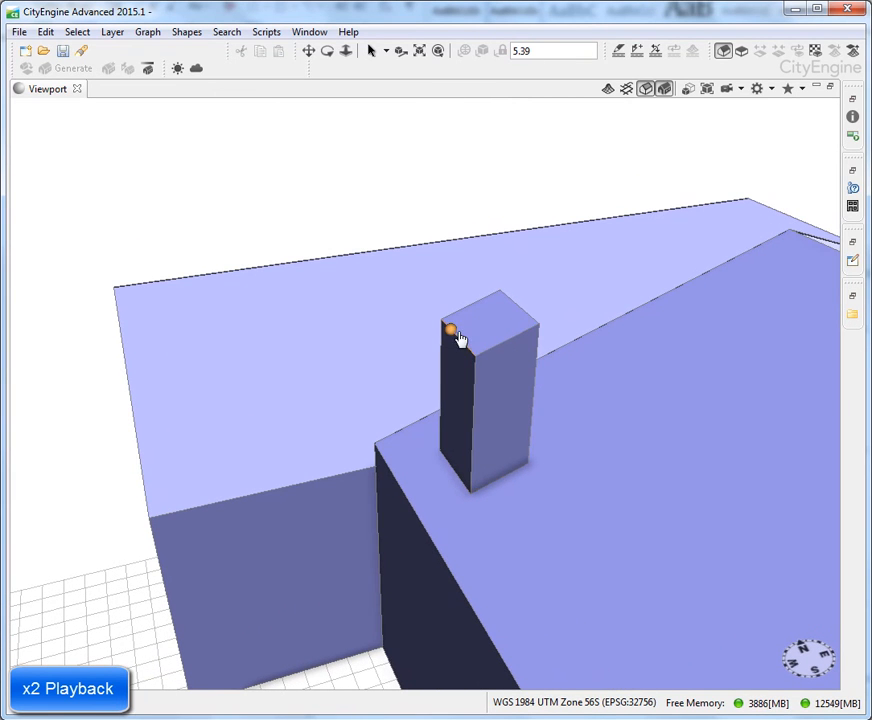
Select the chimney's top face to begin hollowing it out.
{"action": "left_click", "coordinate": [452, 328]}
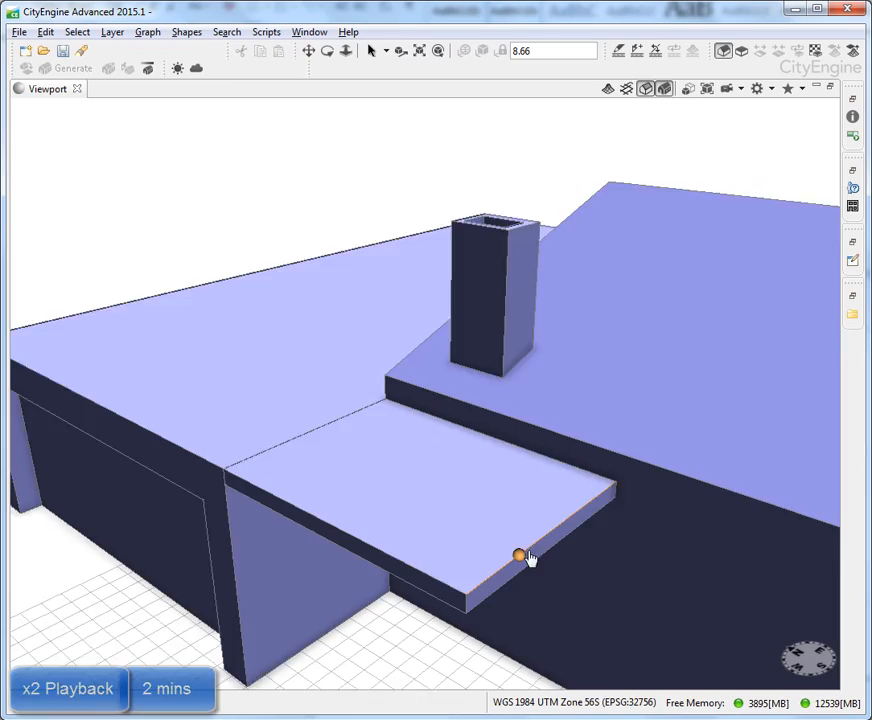
Orbit out to view the whole house with its porch slab.
{"action": "left_click_drag", "start_coordinate": [518, 556], "coordinate": [320, 378]}
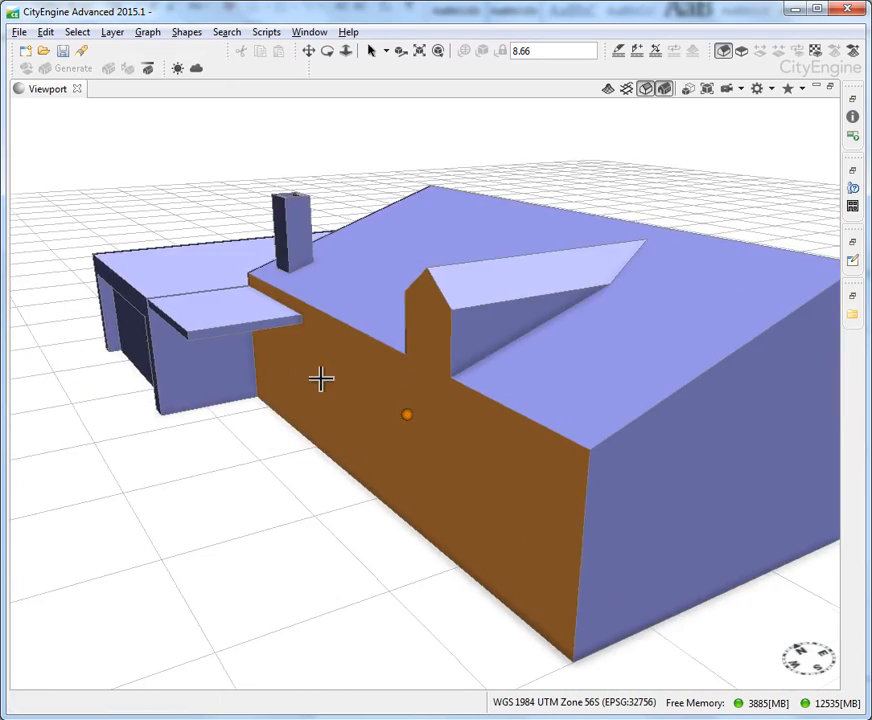